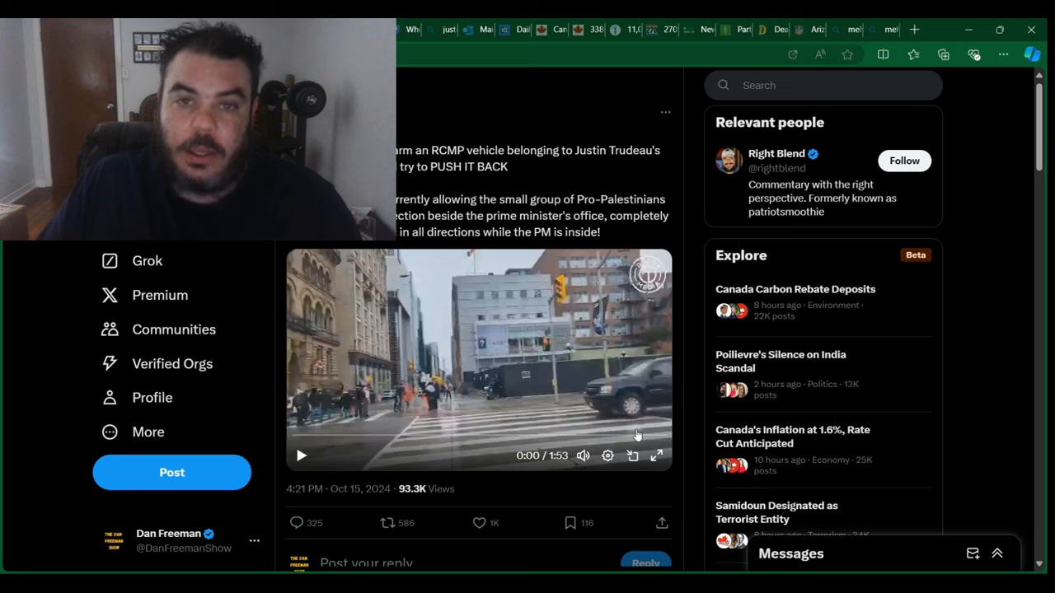
# Expand the post's embedded video of the RCMP vehicle at a Toronto intersection to fullscreen.
pyautogui.click(657, 455)
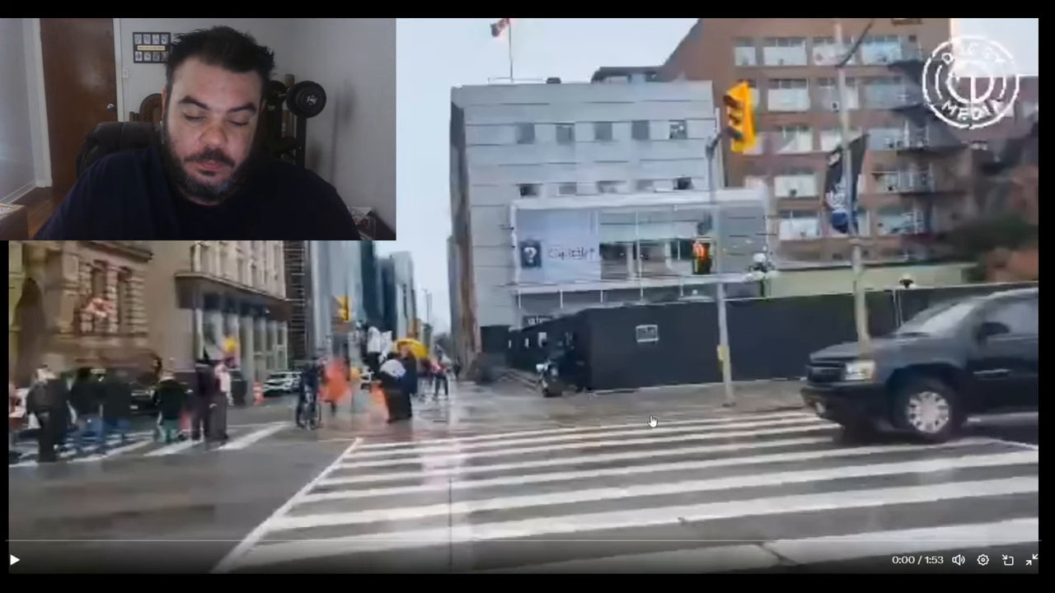